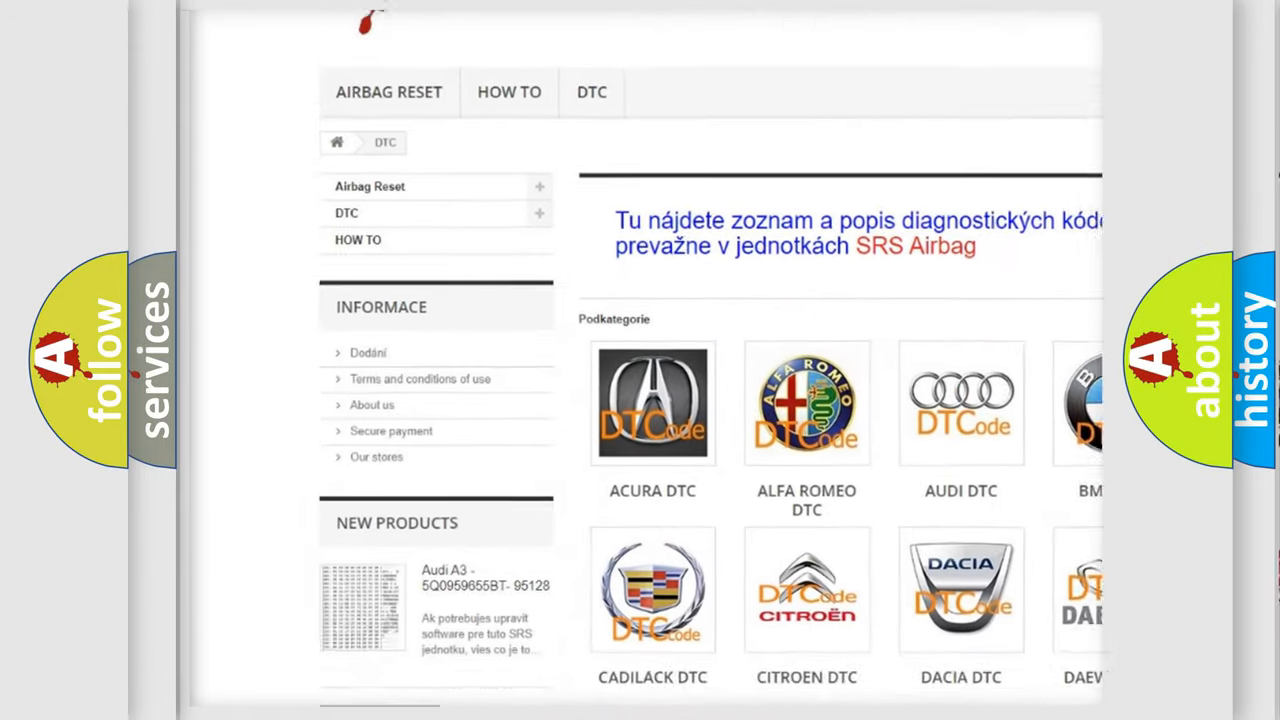
scroll("down", 3)
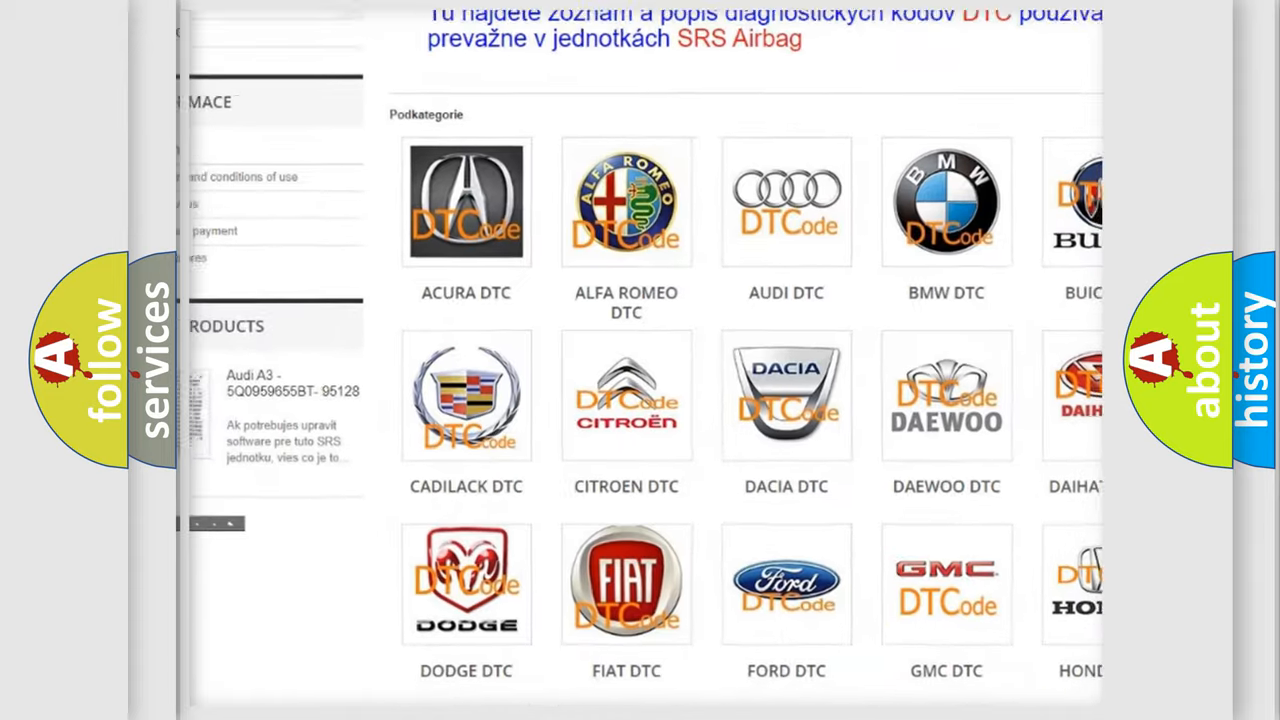
scroll("up", 3)
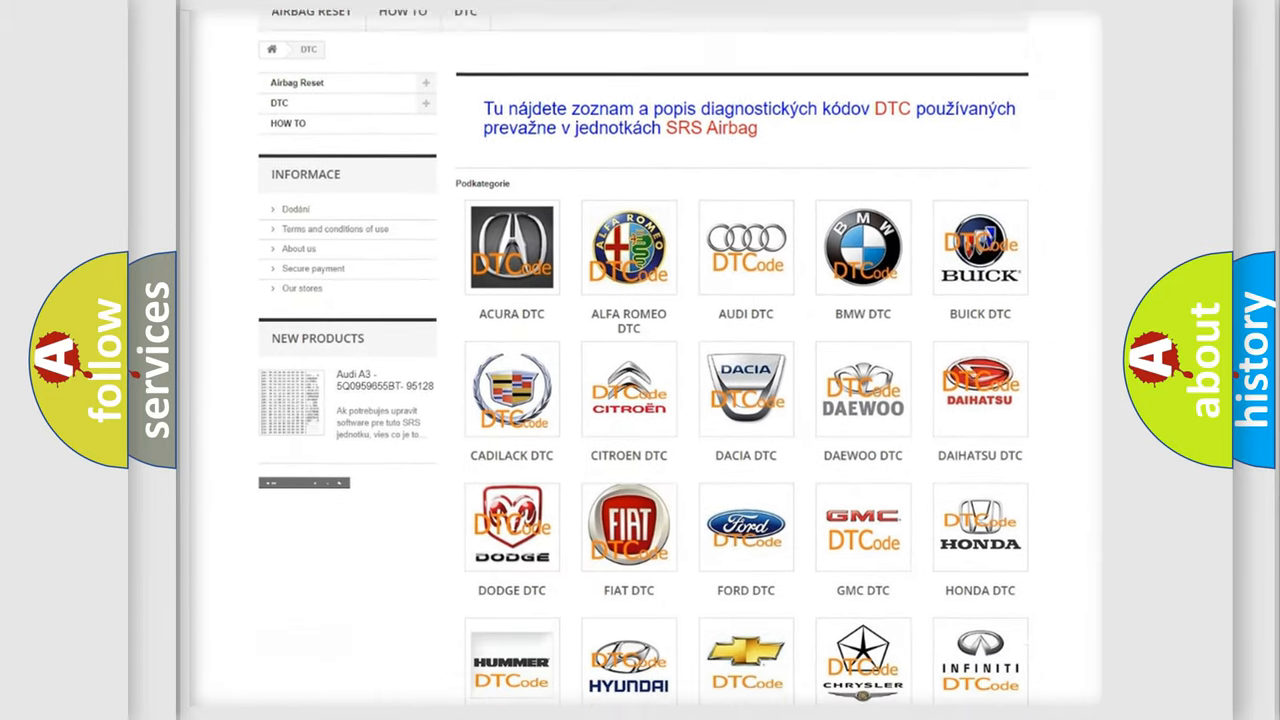
scroll("down", 3)
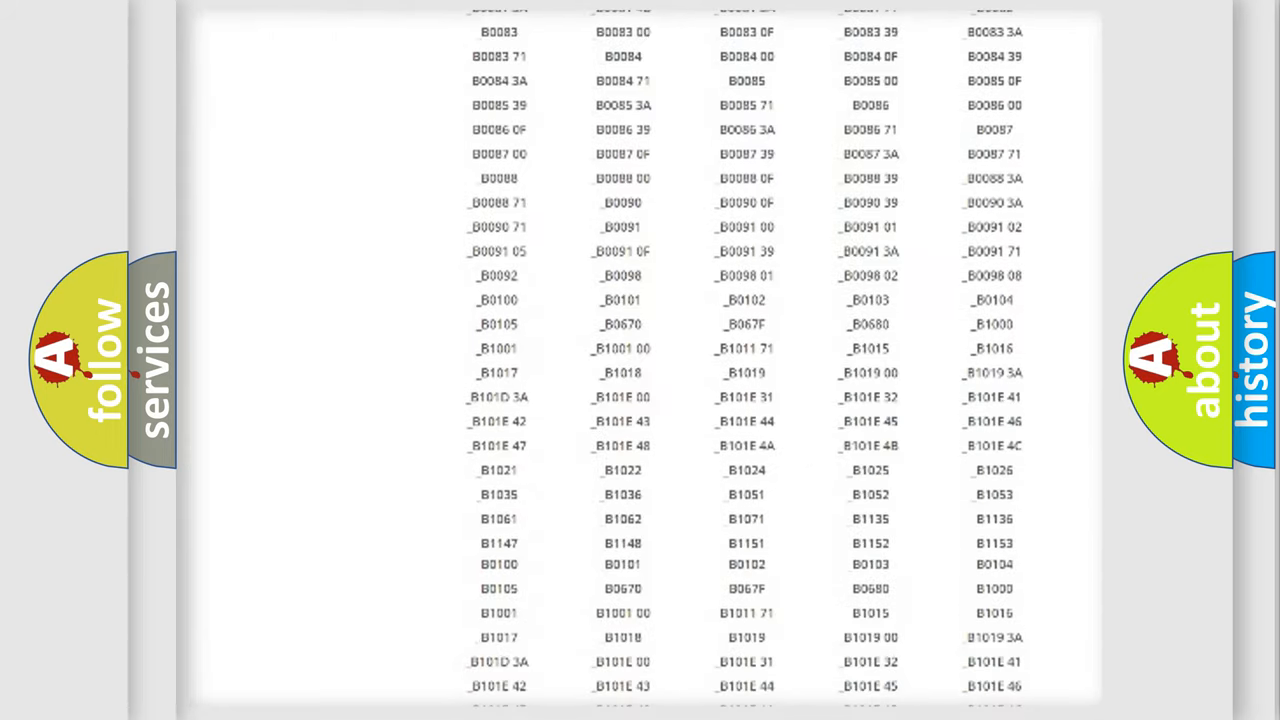
scroll("up", 3)
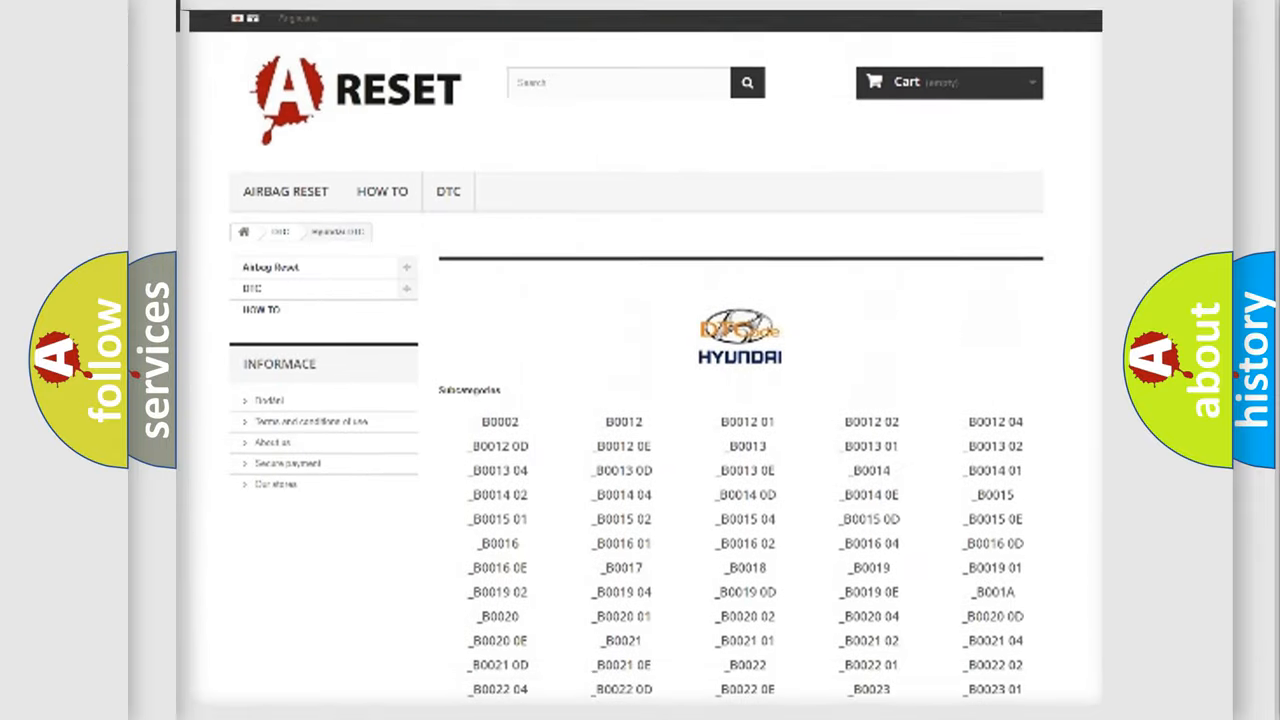